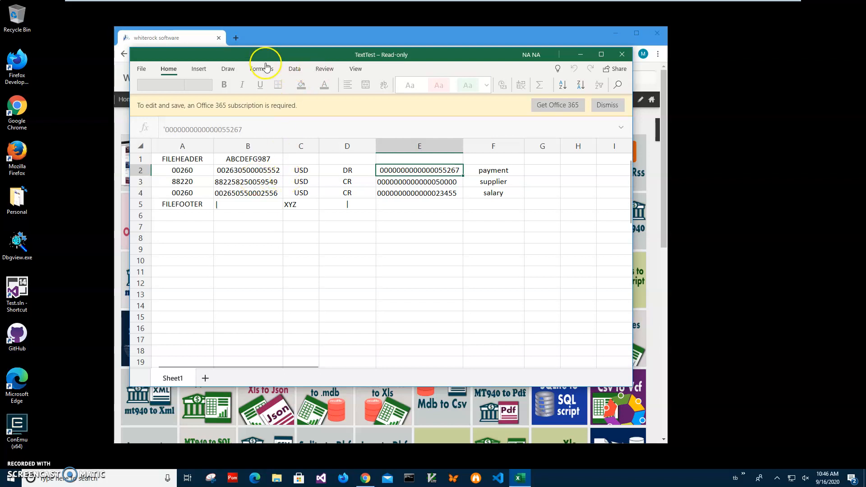
pyautogui.moveTo(328, 49)
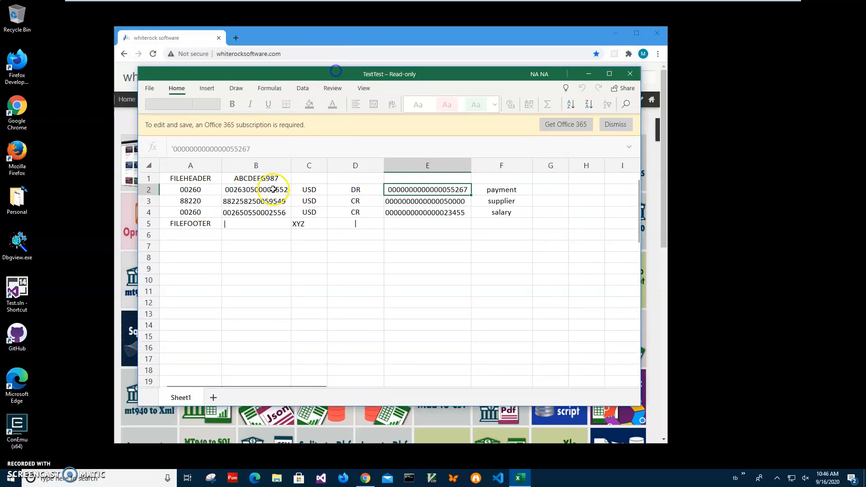
# - Inspect TextTest cells A1 FILEHEADER, B1 ABCDEFG987, A2 00260, B3, B4 and D4 CR
pyautogui.click(190, 178)
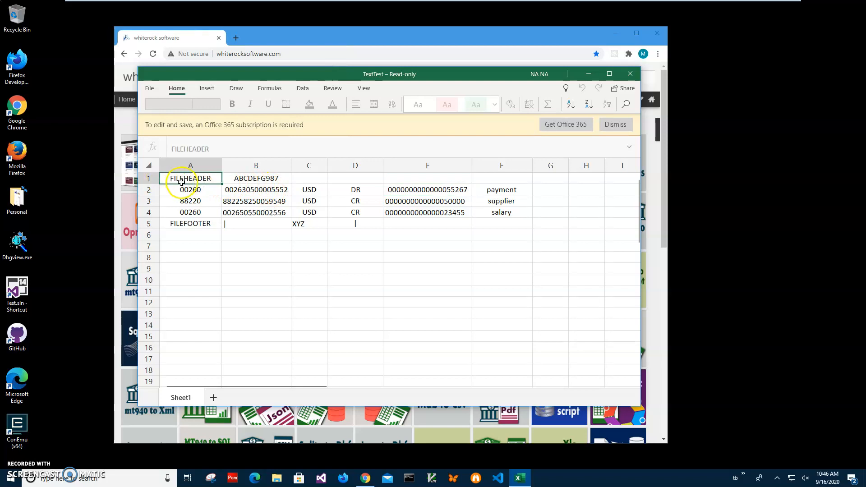
pyautogui.click(256, 177)
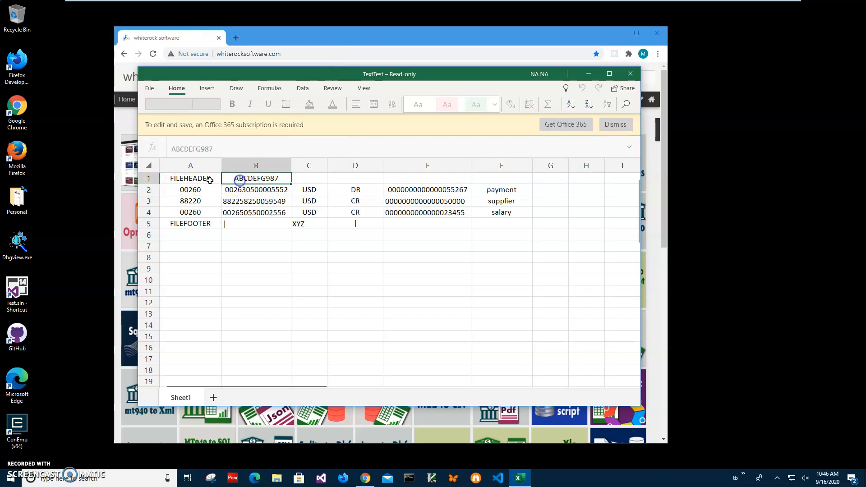
pyautogui.click(190, 189)
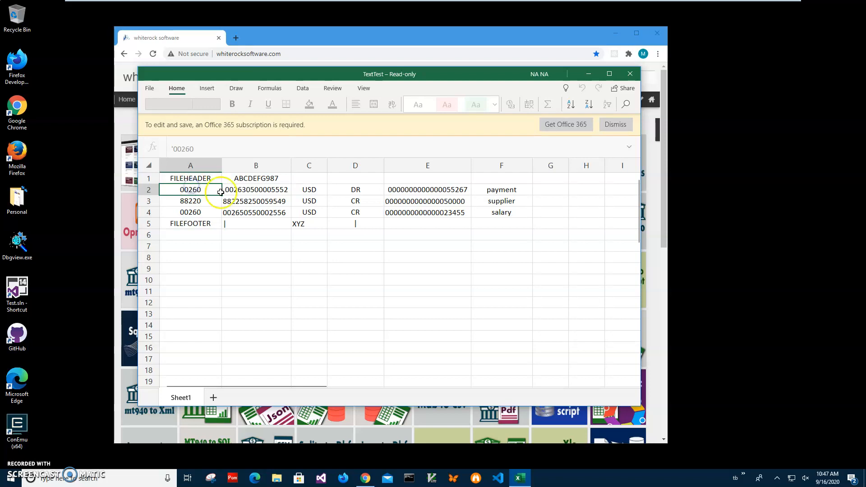
pyautogui.click(256, 200)
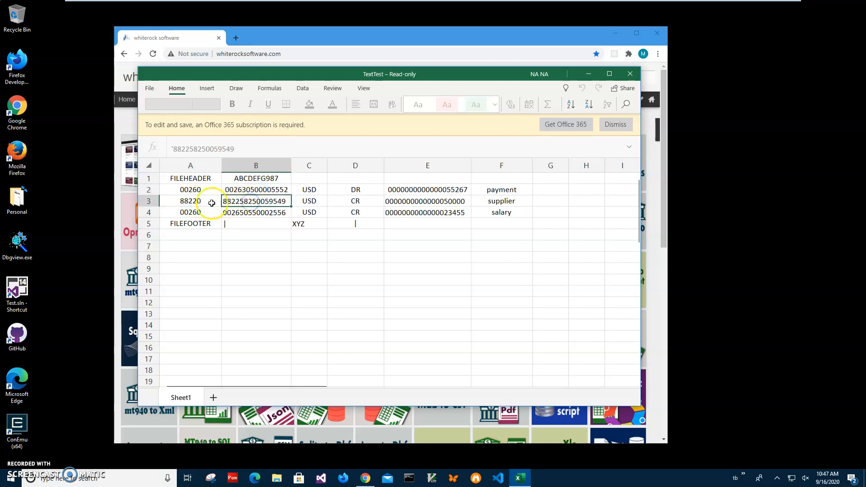
pyautogui.click(255, 213)
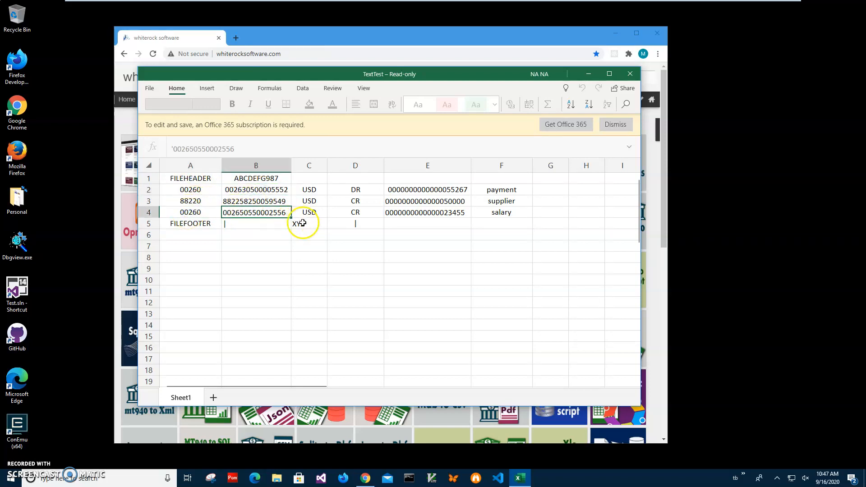
pyautogui.click(355, 212)
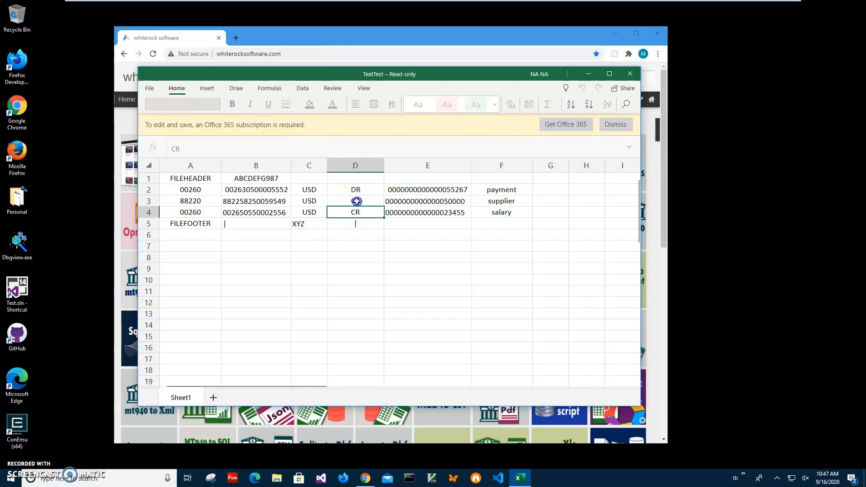
pyautogui.click(428, 189)
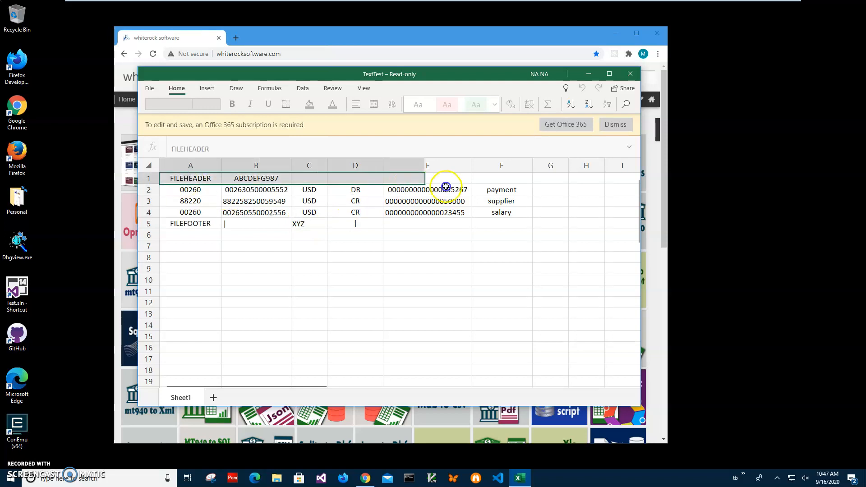
# - Recheck cells F5, F2, A4, B4 and B3, then close the workbook and search the site for 'excel to te'
pyautogui.click(501, 223)
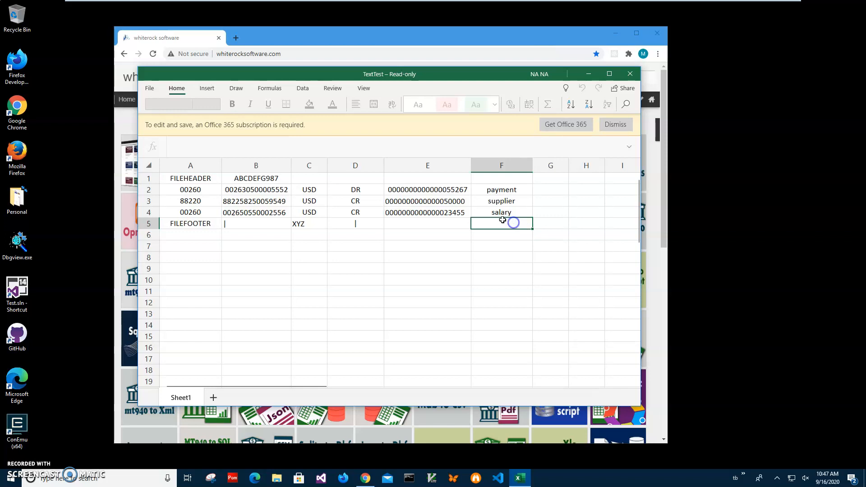
pyautogui.click(501, 189)
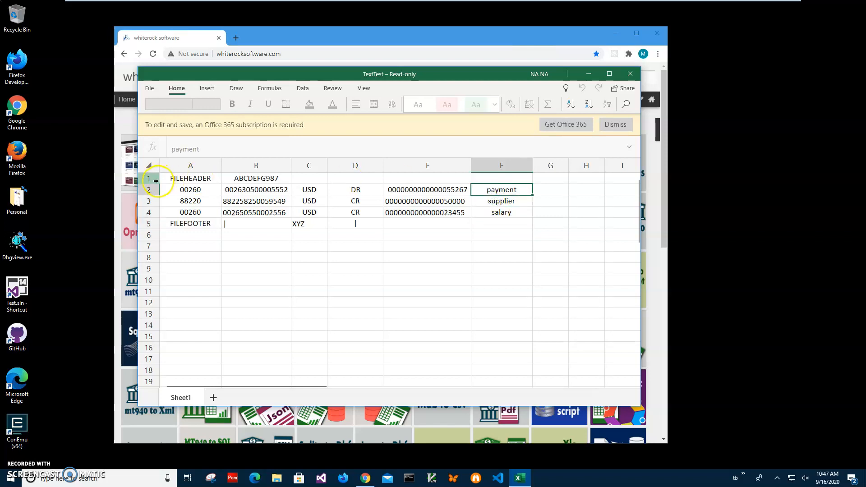
pyautogui.click(190, 212)
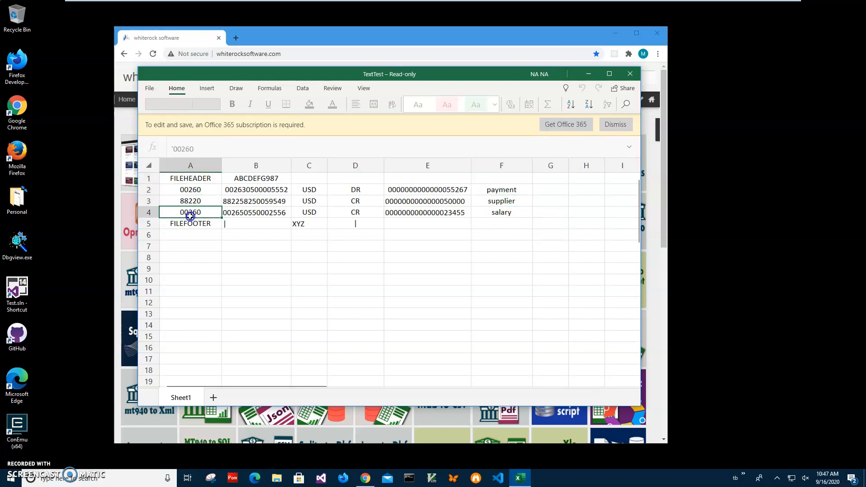
pyautogui.click(255, 212)
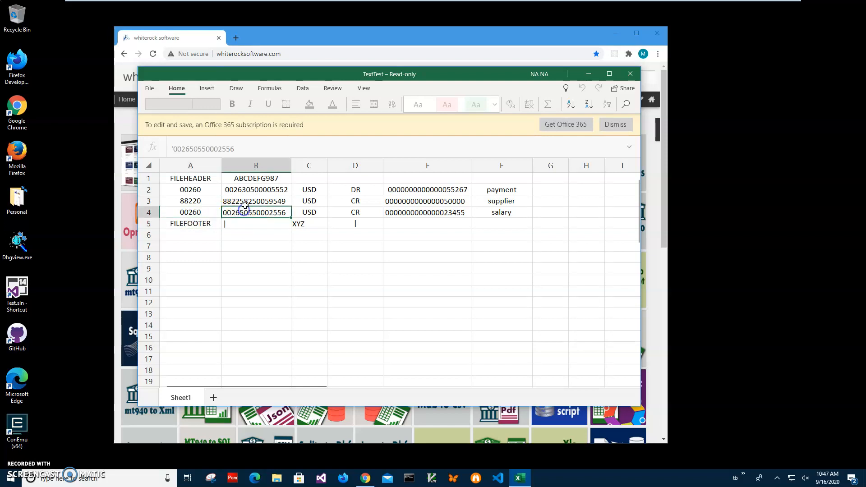
pyautogui.click(256, 200)
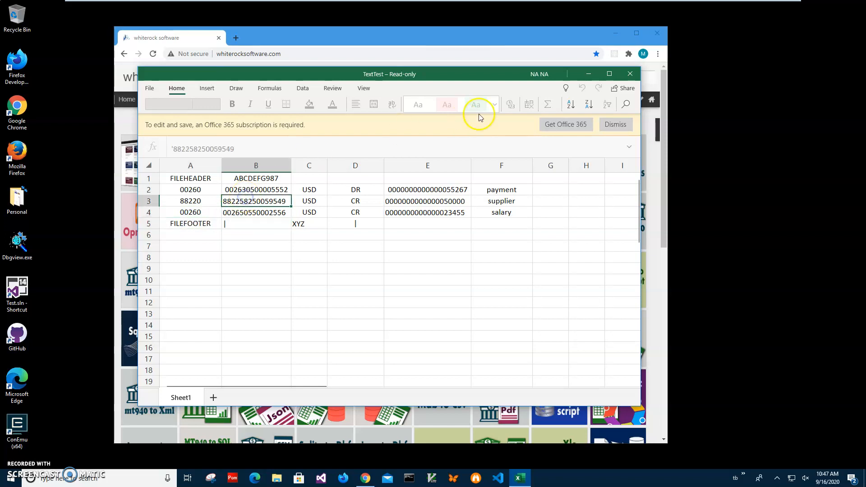
pyautogui.moveTo(629, 74)
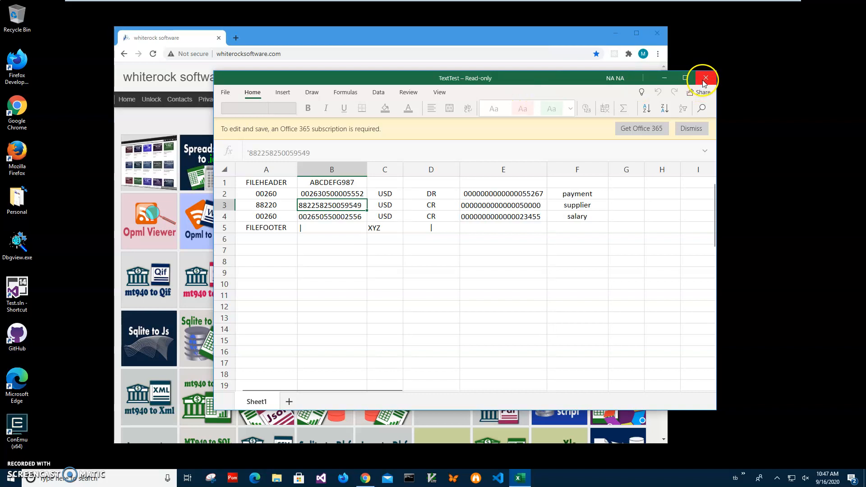
pyautogui.click(704, 77)
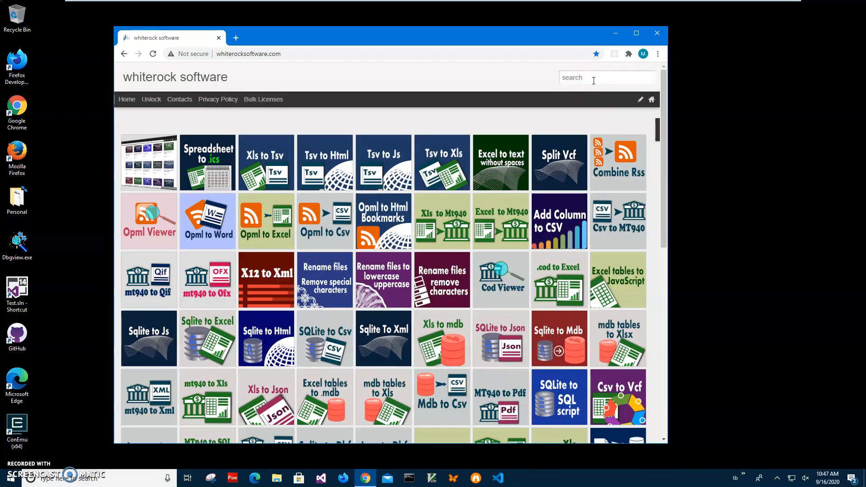
pyautogui.moveTo(314, 49)
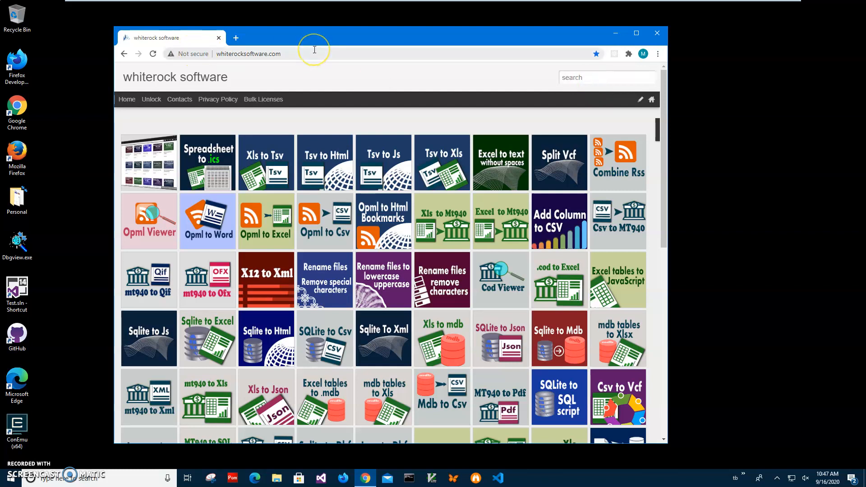
pyautogui.moveTo(571, 118)
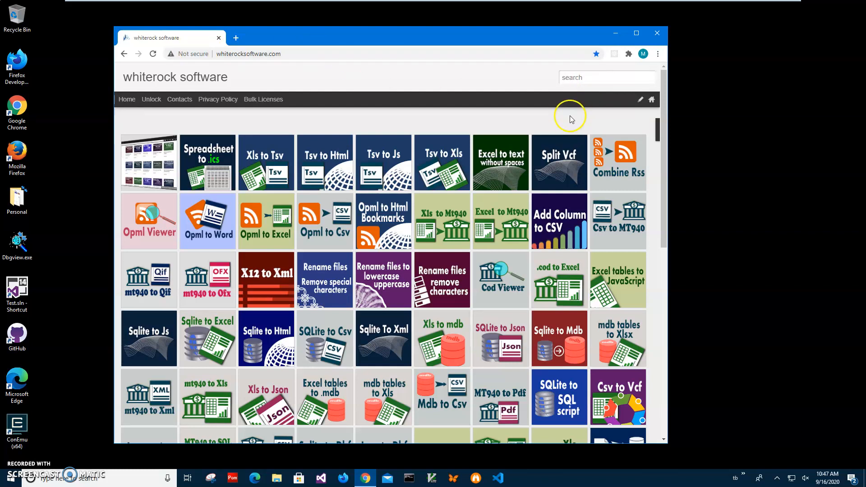
pyautogui.write('excel to te')
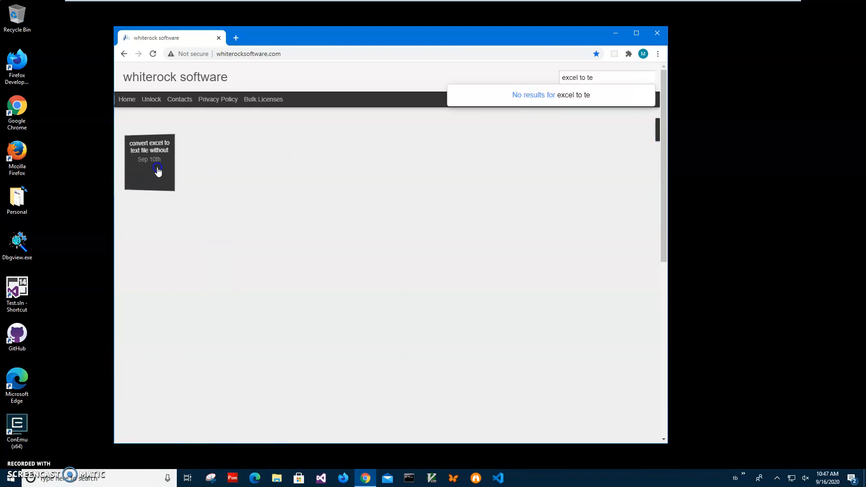
# - Open the 'convert Excel to text without spaces' post and download its zip package
pyautogui.click(149, 162)
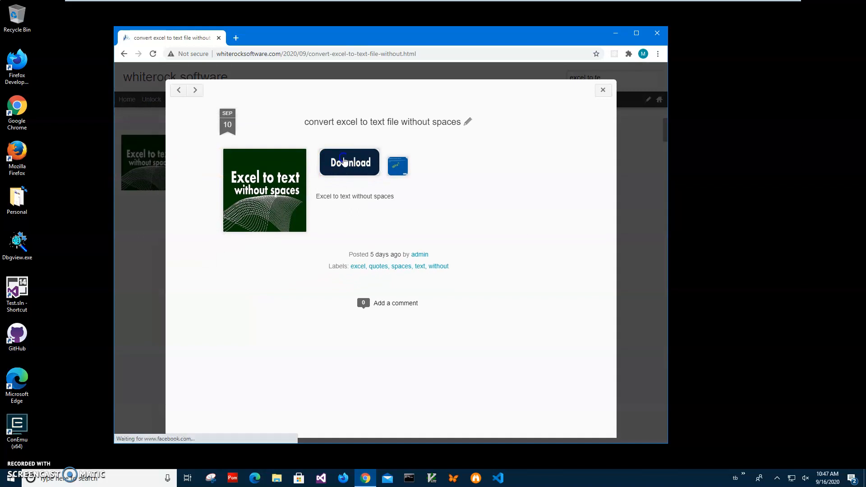
pyautogui.click(349, 162)
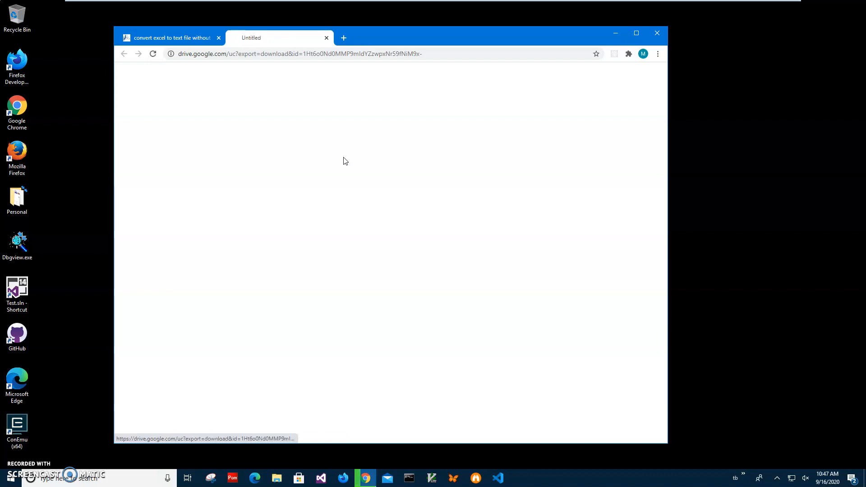
pyautogui.click(348, 163)
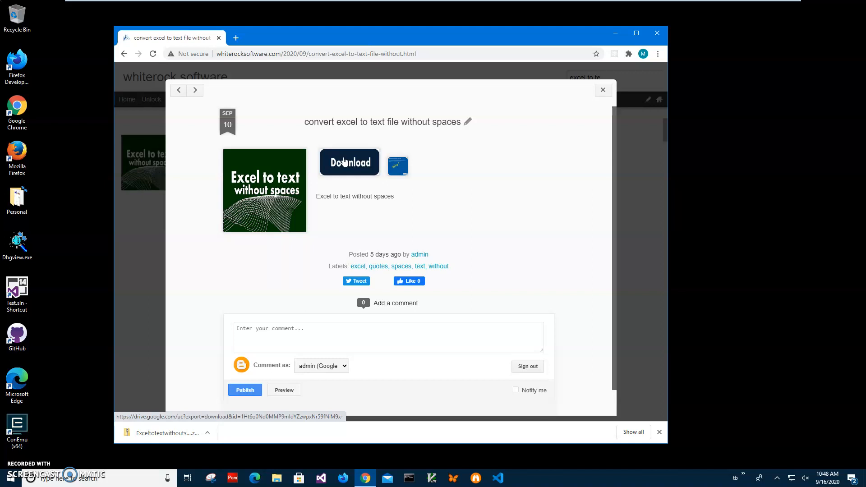
pyautogui.moveTo(247, 165)
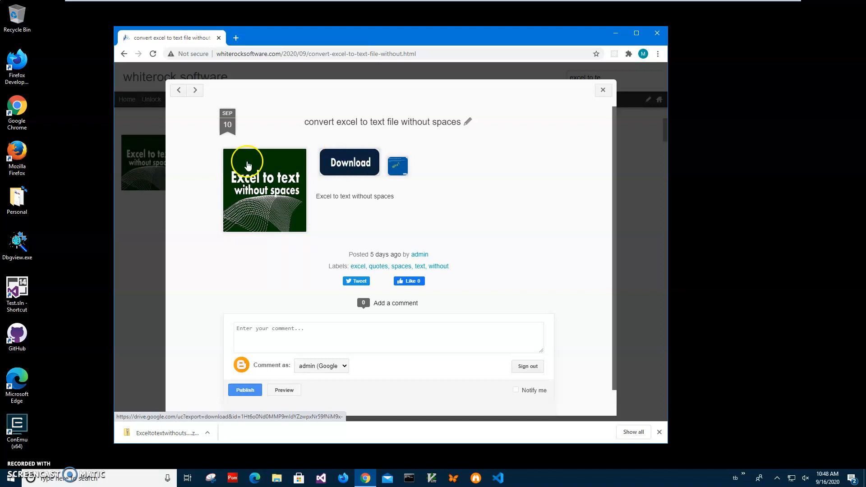
pyautogui.moveTo(150, 440)
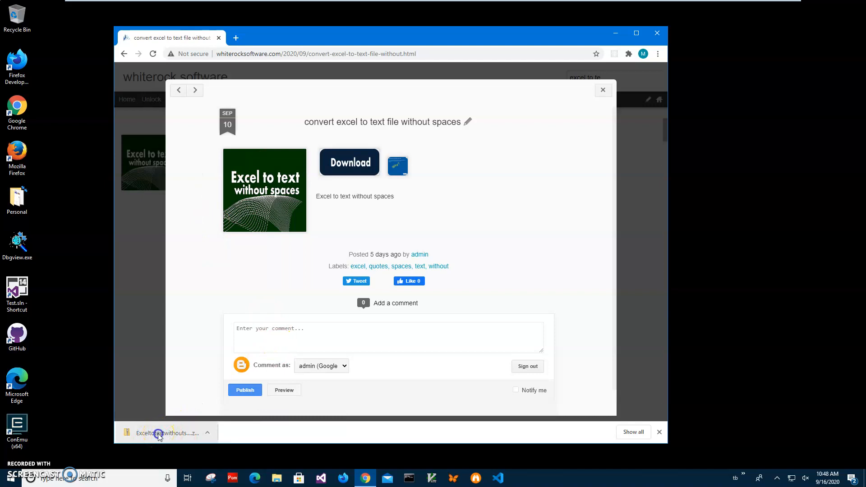
# - Open the downloaded zip and run ExceltotextwithoutspacesSetup.msi
pyautogui.click(161, 433)
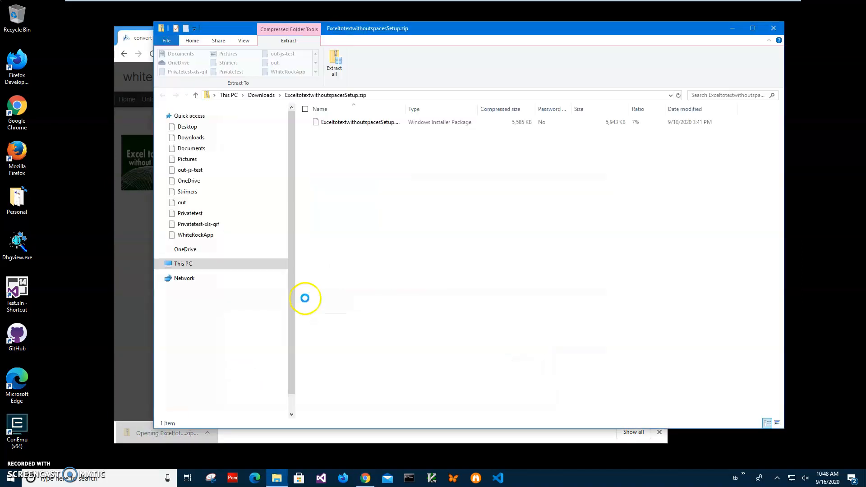
pyautogui.click(359, 122)
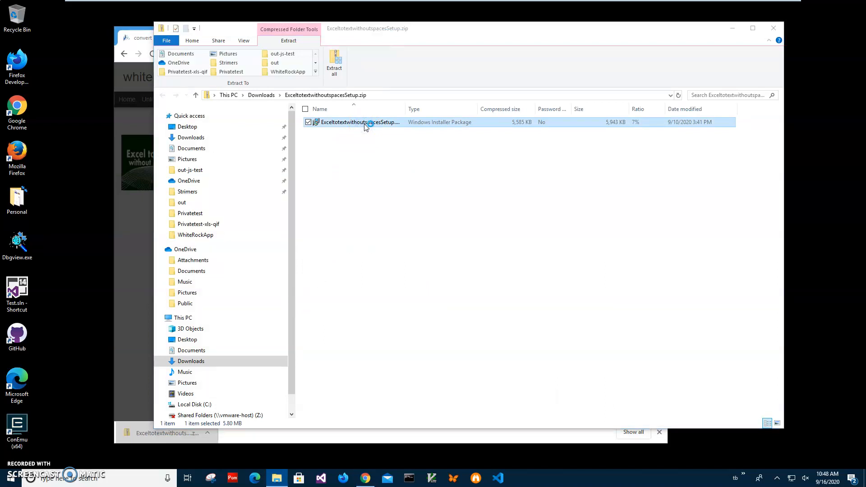
pyautogui.doubleClick(360, 123)
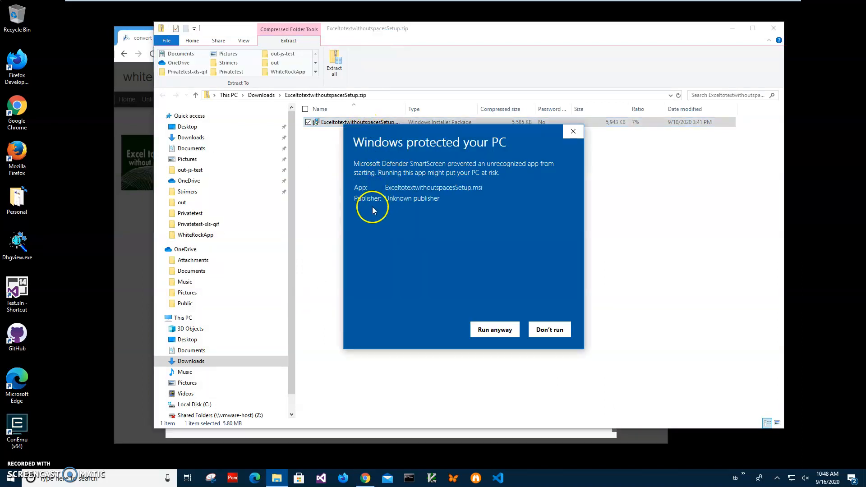
pyautogui.moveTo(442, 148)
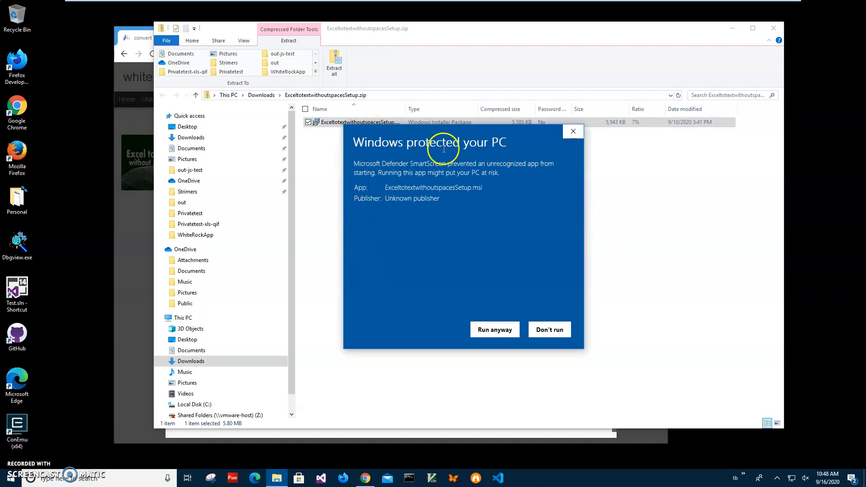
pyautogui.moveTo(455, 201)
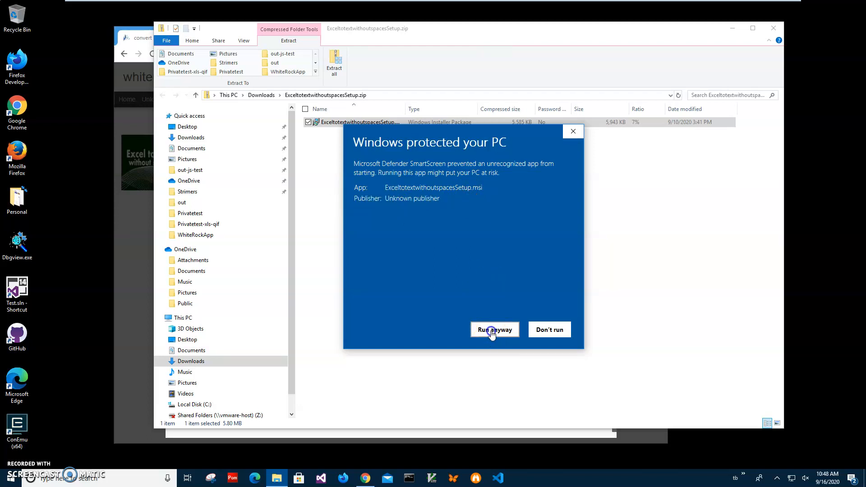
# - Bypass the SmartScreen warning and install Exceltotextwithoutspaces through to Finish
pyautogui.click(494, 330)
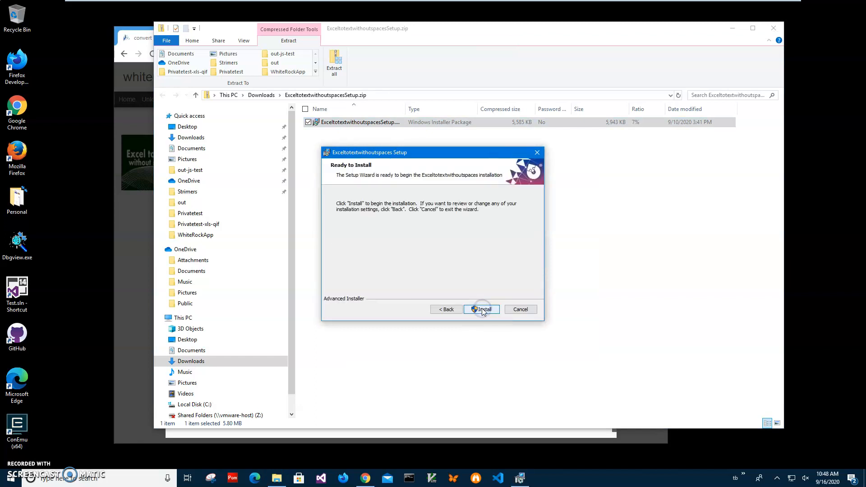
pyautogui.click(481, 308)
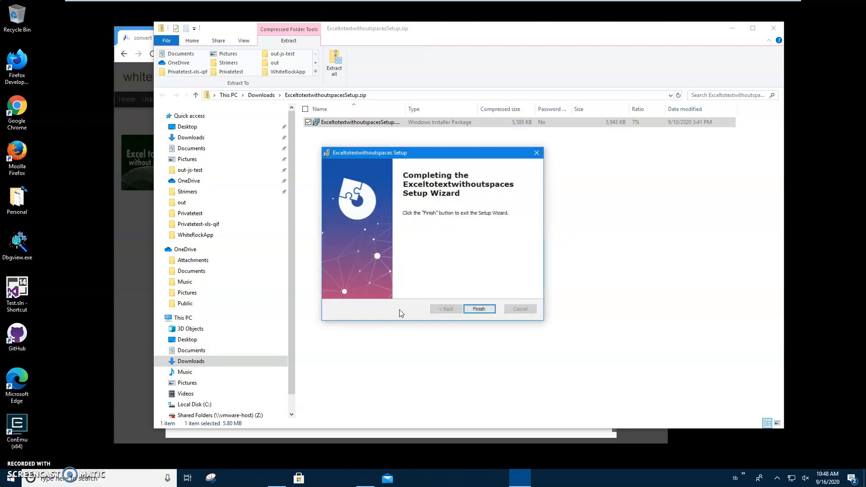
pyautogui.click(478, 309)
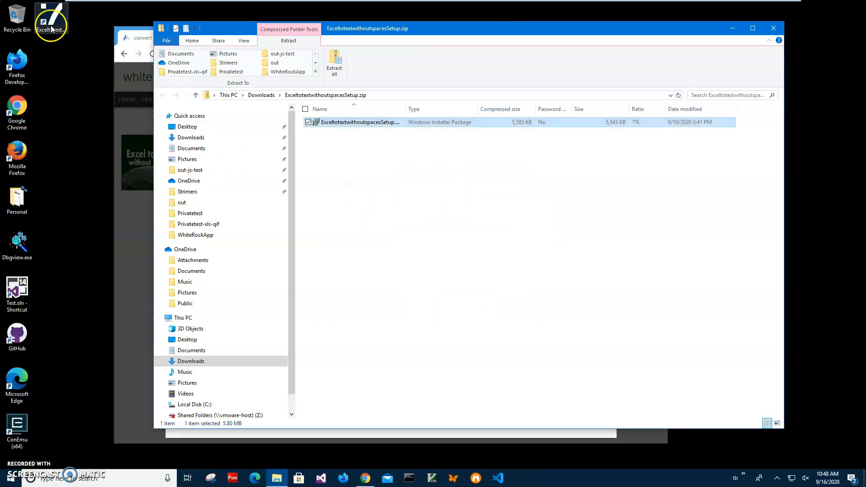
pyautogui.moveTo(51, 21)
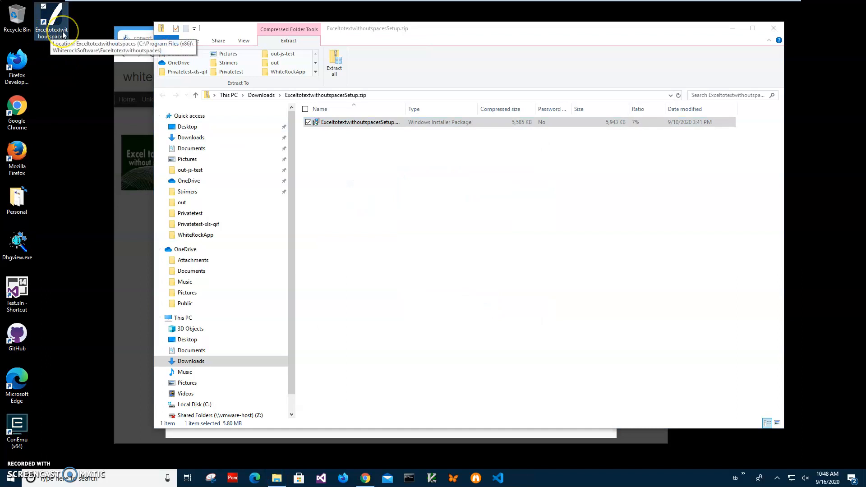
pyautogui.moveTo(76, 38)
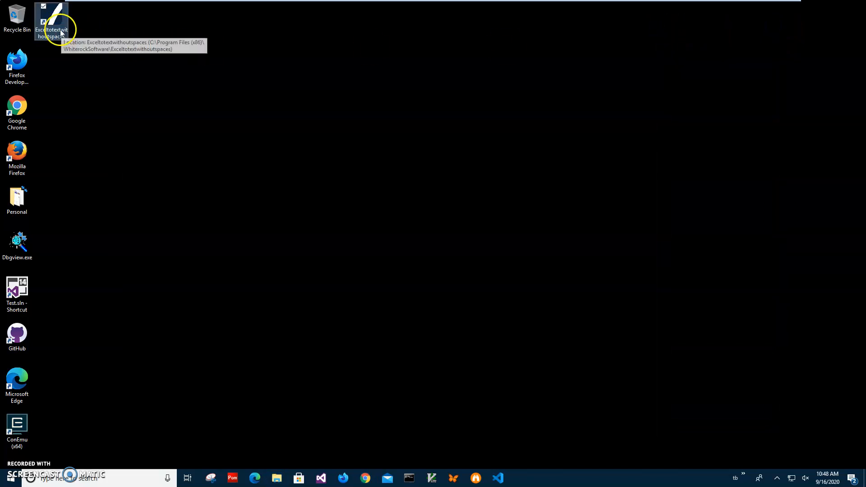
pyautogui.moveTo(472, 113)
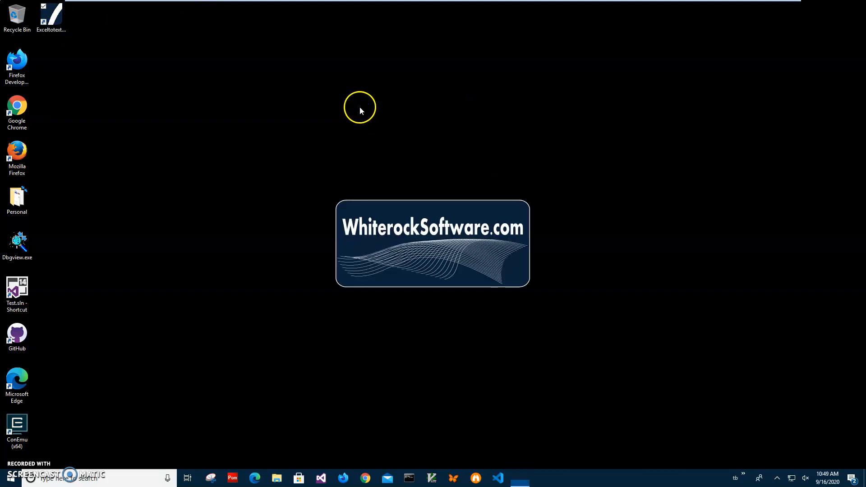
# - Launch the converter, select TextTest.xlsx as input, and advance past the options to the Run step
pyautogui.doubleClick(51, 13)
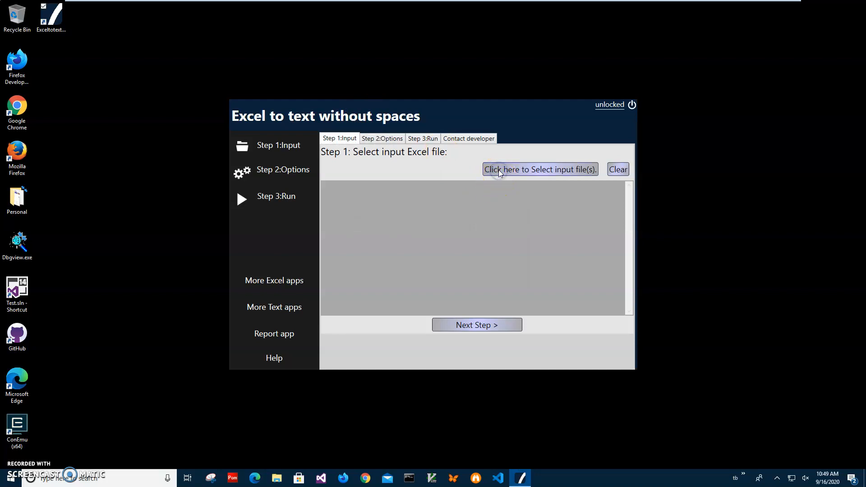
pyautogui.click(539, 169)
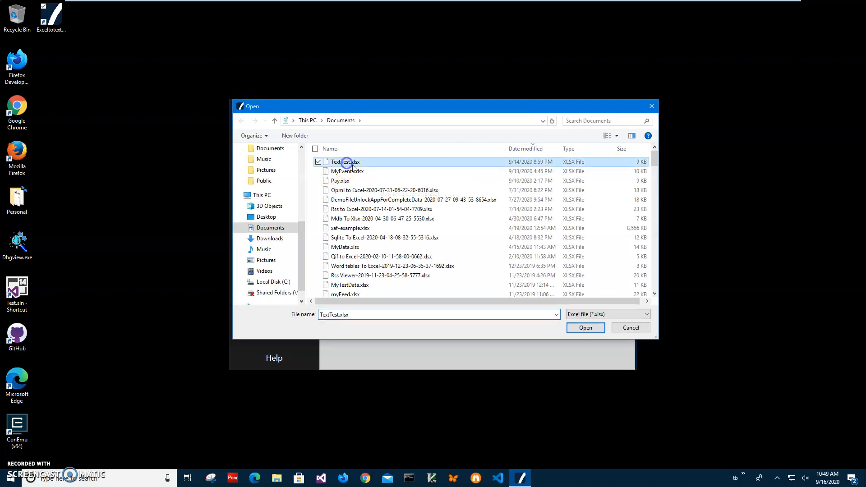
pyautogui.click(586, 328)
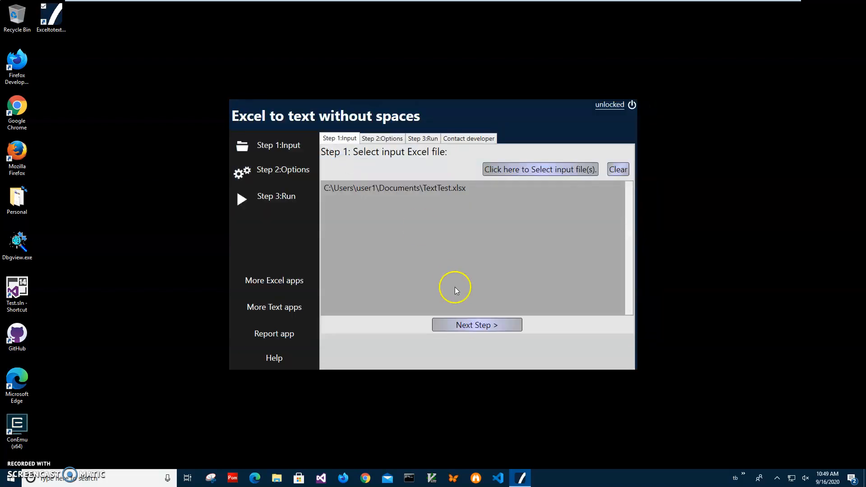
pyautogui.click(477, 325)
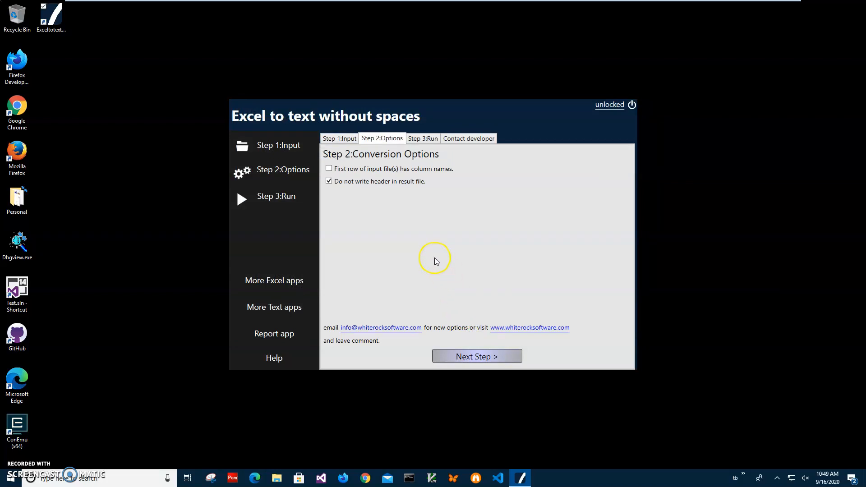
pyautogui.moveTo(436, 261)
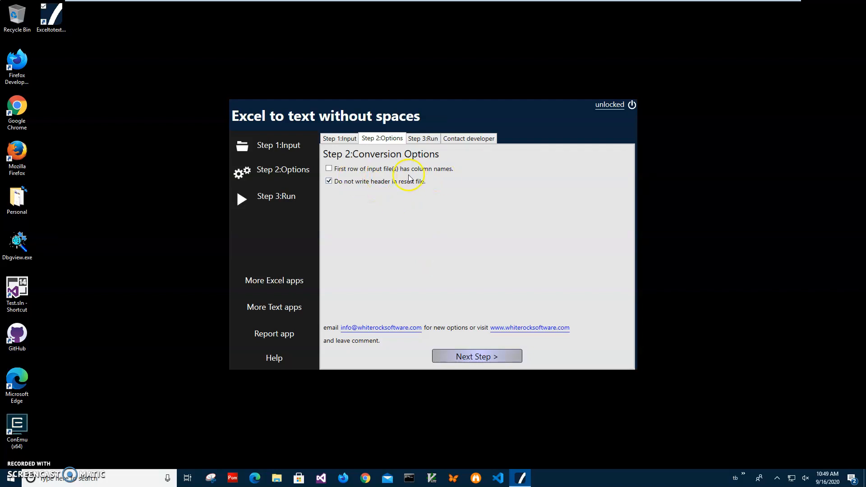
pyautogui.moveTo(381, 160)
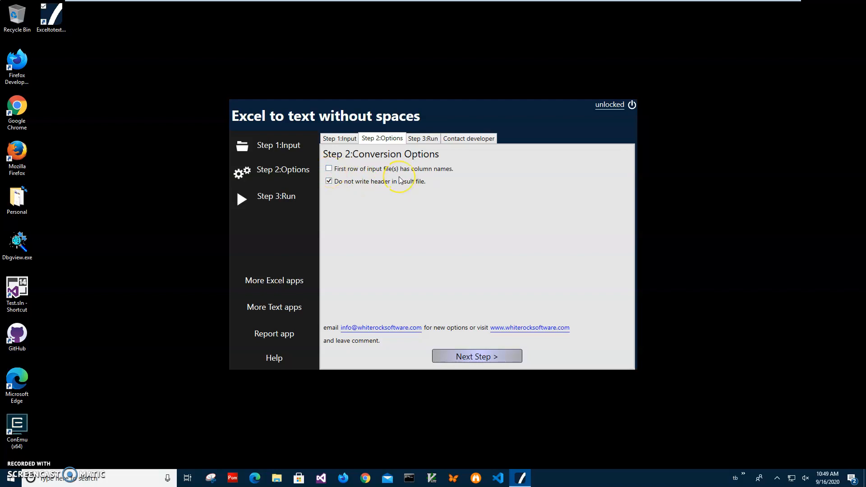
pyautogui.moveTo(398, 181)
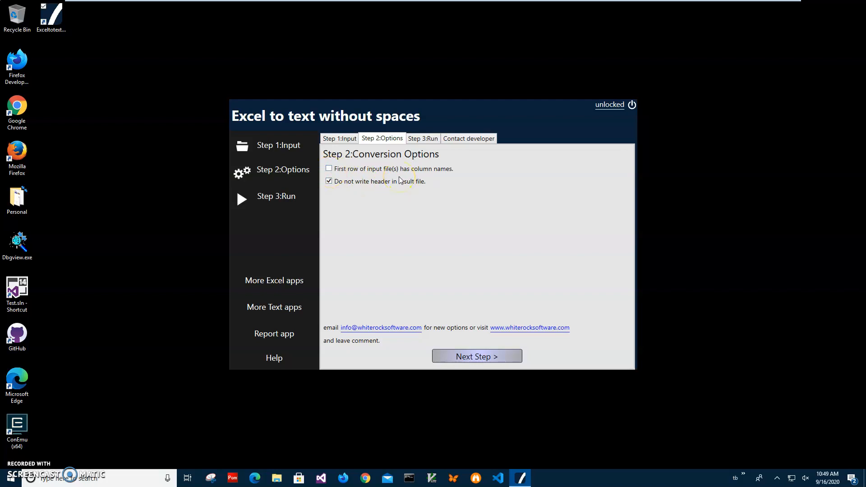
pyautogui.moveTo(444, 175)
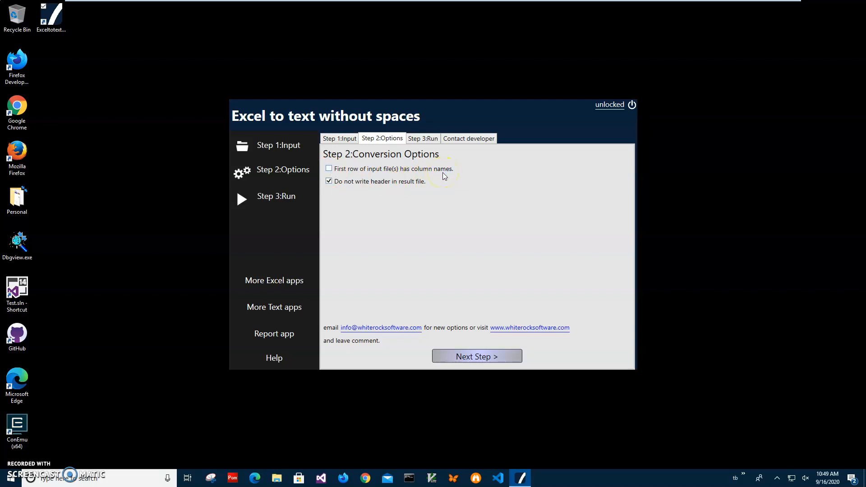
pyautogui.moveTo(433, 175)
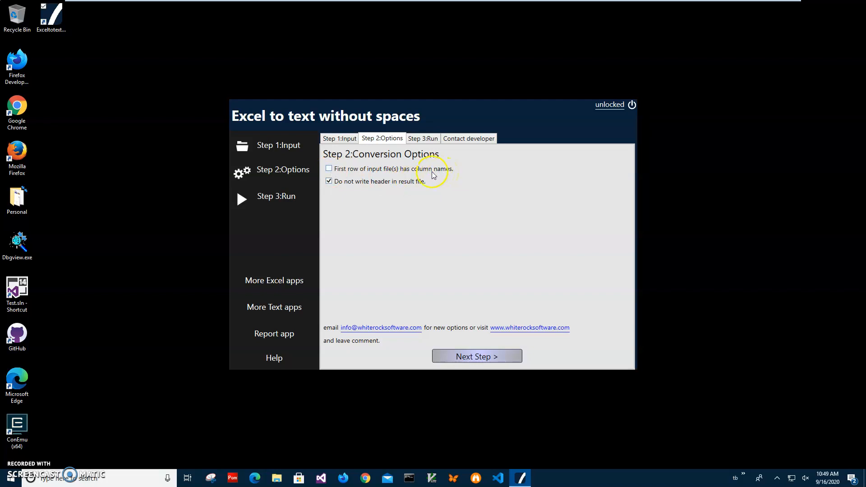
pyautogui.moveTo(353, 187)
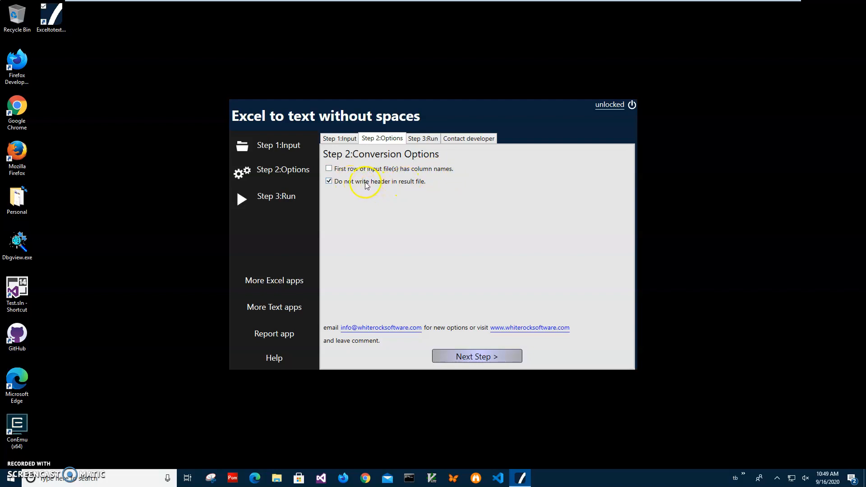
pyautogui.moveTo(389, 194)
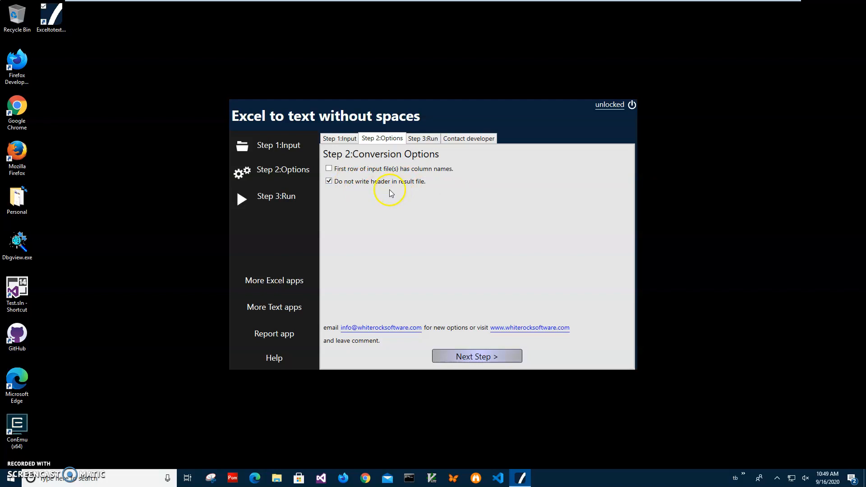
pyautogui.moveTo(540, 280)
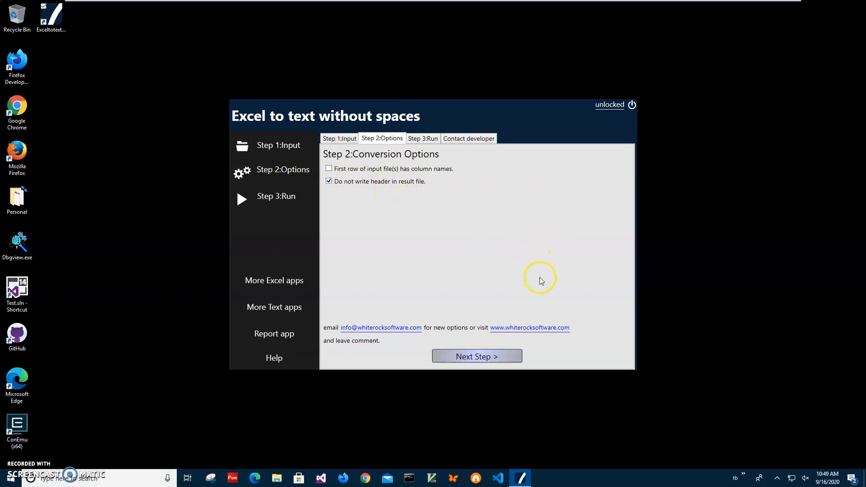
pyautogui.click(477, 356)
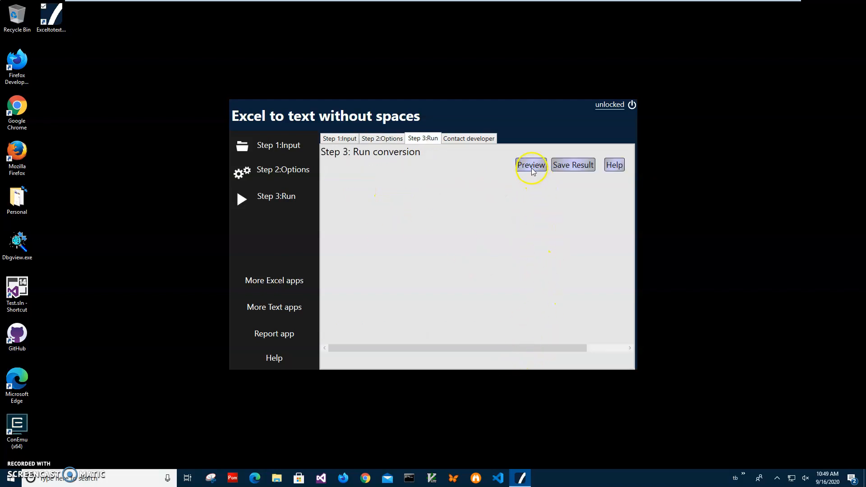
# - Preview the spaceless output from FILEHEADERABCDEFG987 to FILEFOOTER[XYZ] and bring up Save As
pyautogui.click(530, 165)
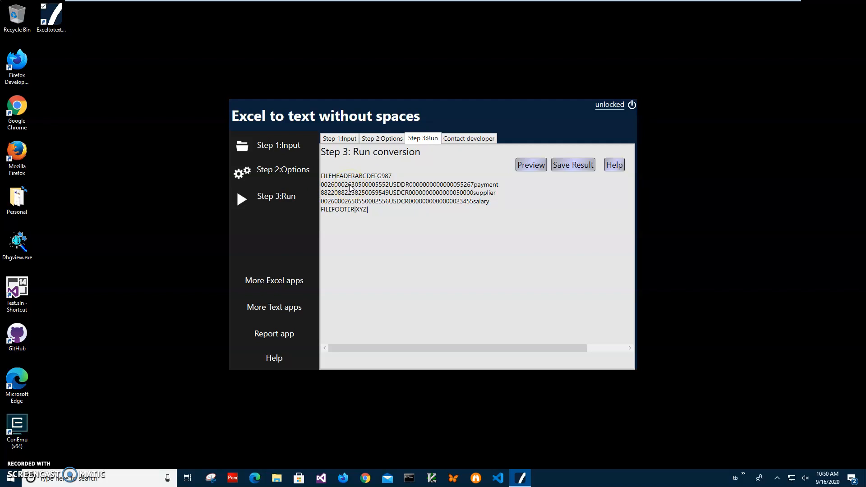
pyautogui.moveTo(333, 215)
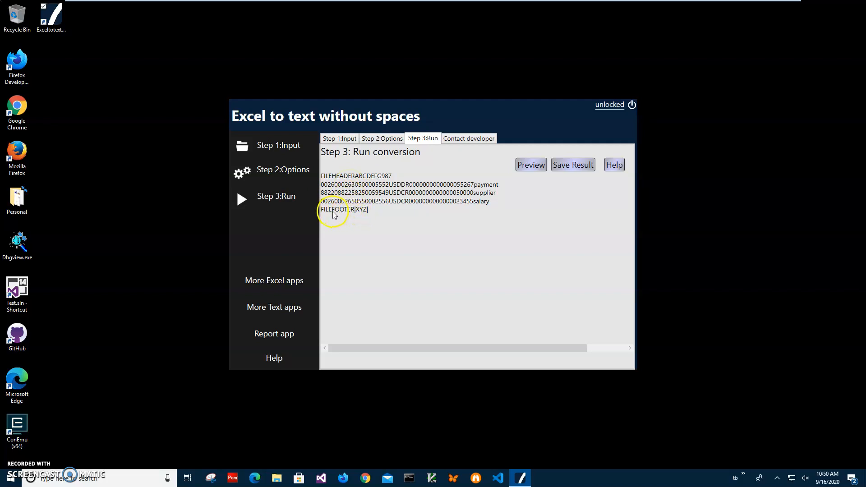
pyautogui.click(573, 165)
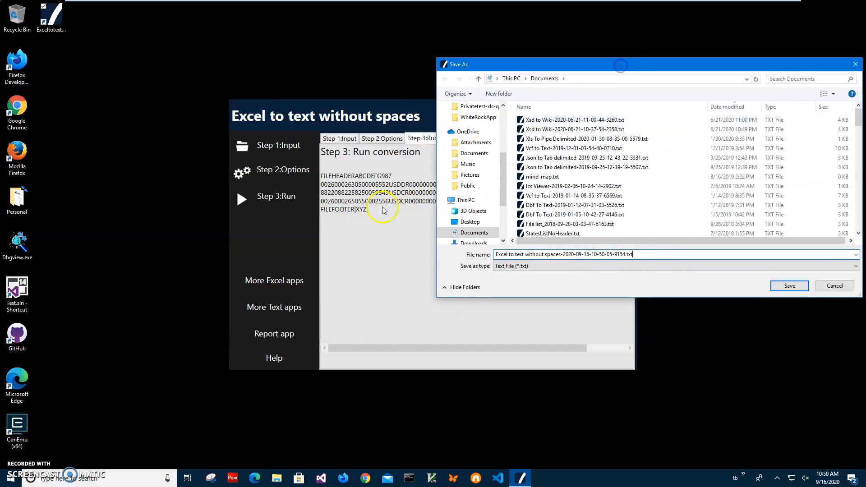
pyautogui.moveTo(651, 270)
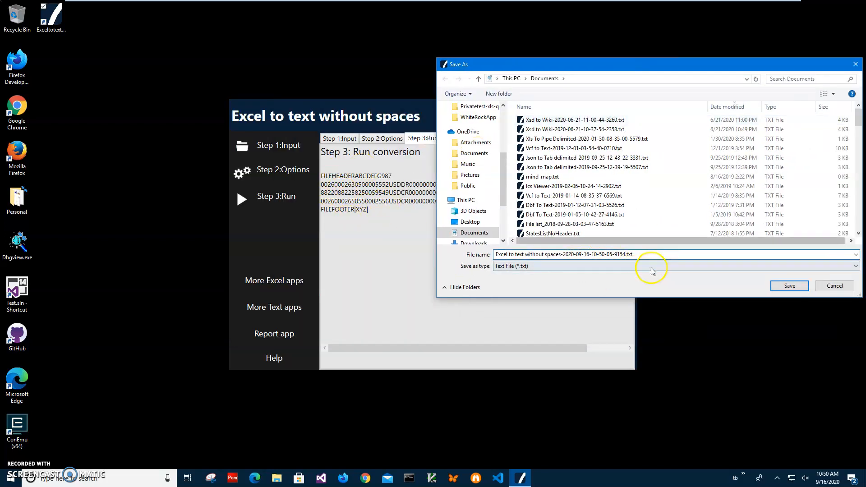
# - Save the output under the suggested dated .txt name in Documents, and preview it again
pyautogui.click(638, 254)
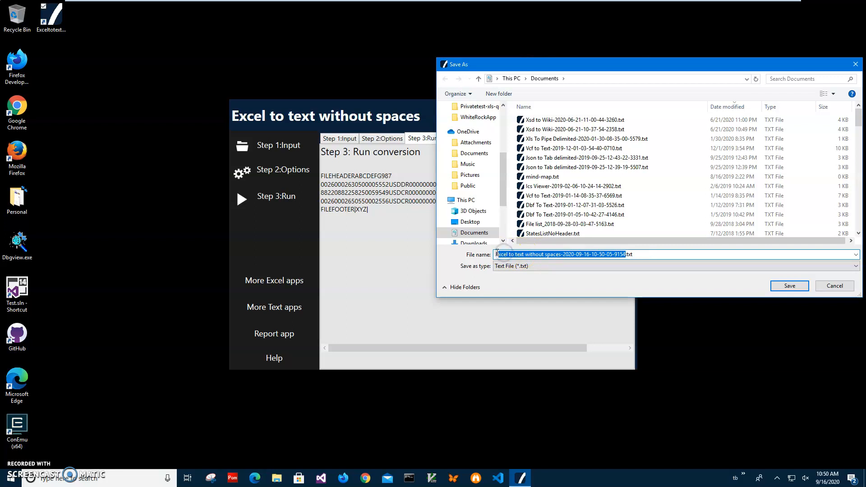
pyautogui.click(650, 258)
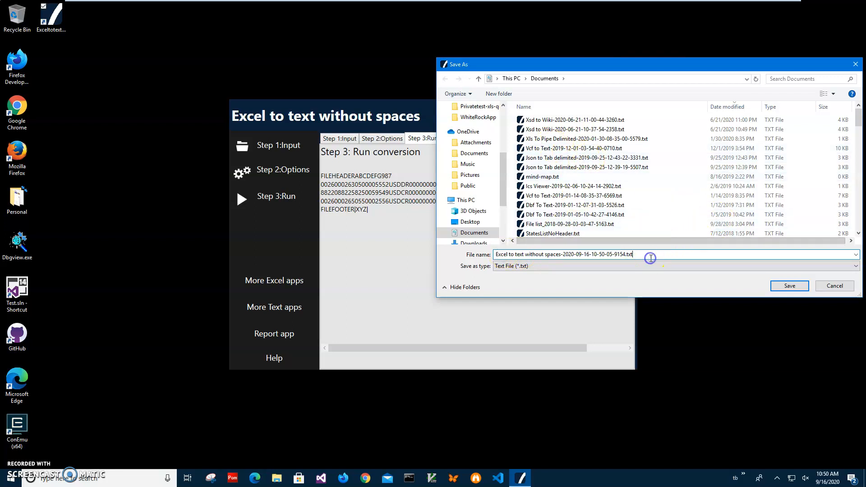
pyautogui.click(789, 286)
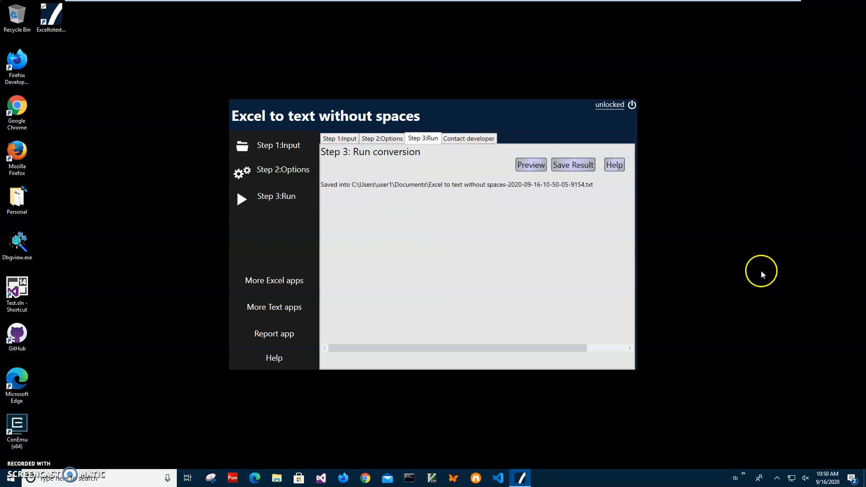
pyautogui.click(529, 165)
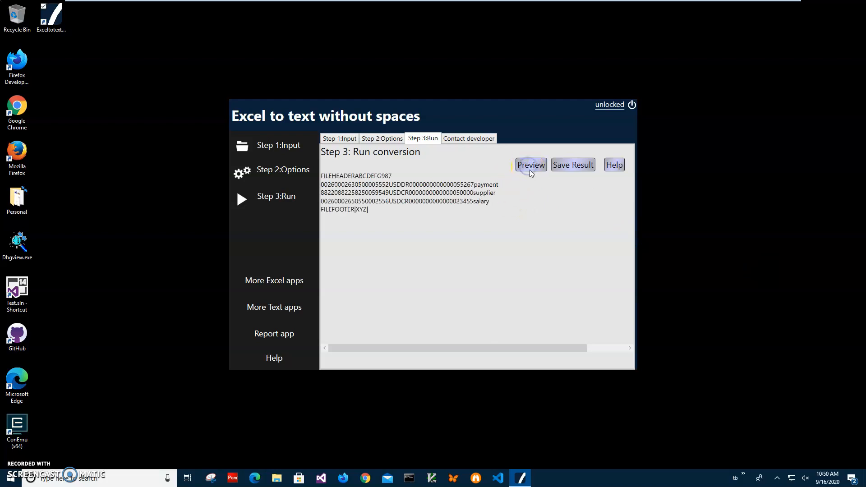
pyautogui.moveTo(274, 478)
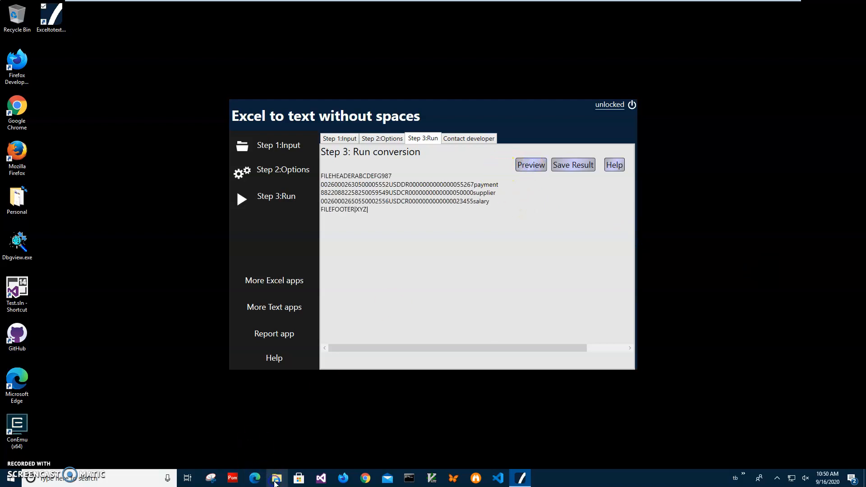
pyautogui.click(276, 478)
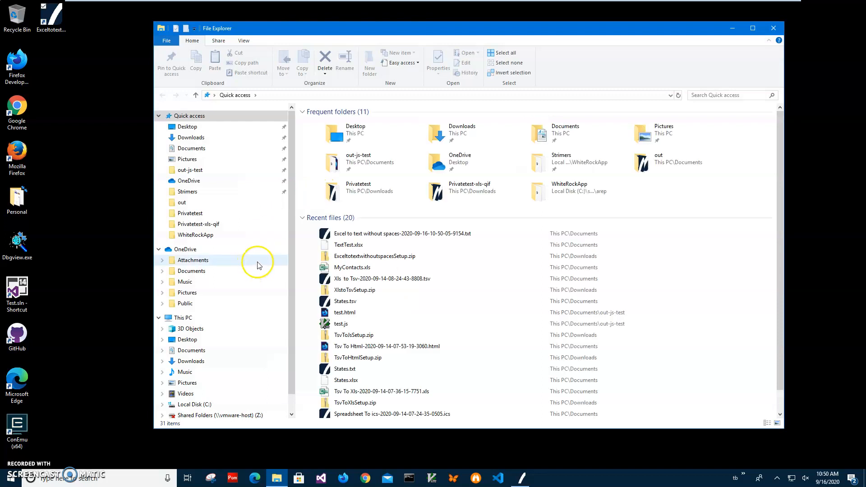
# - Open the exported .txt in Notepad and TextTest.xlsx in Excel from Recent files
pyautogui.rightClick(401, 233)
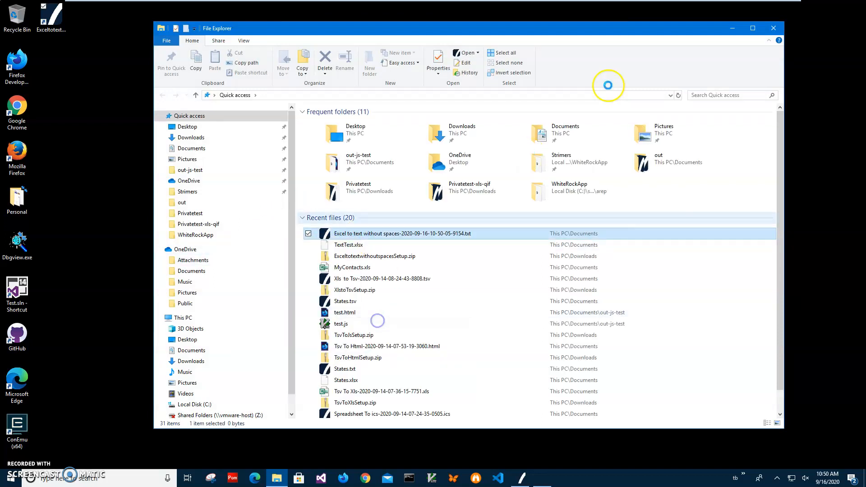
pyautogui.doubleClick(401, 233)
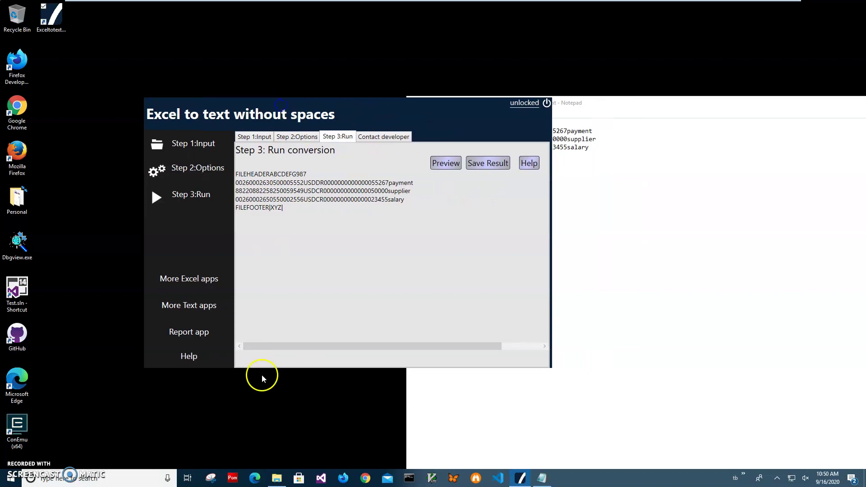
pyautogui.click(276, 478)
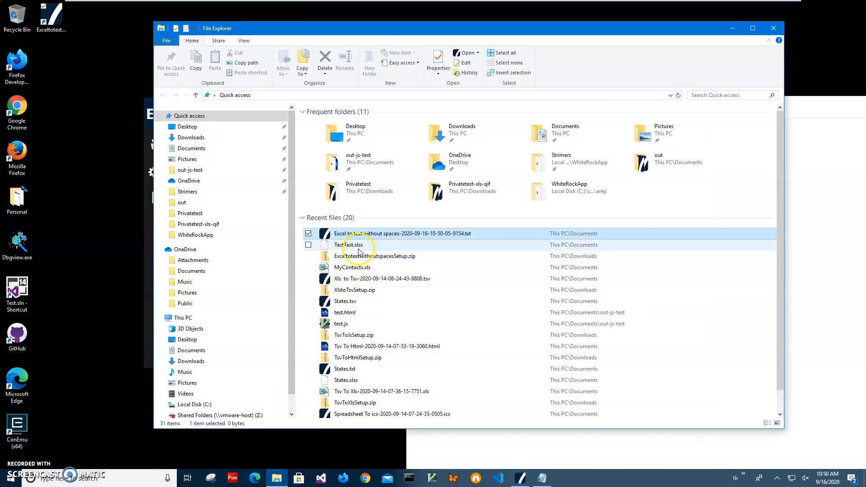
pyautogui.doubleClick(352, 244)
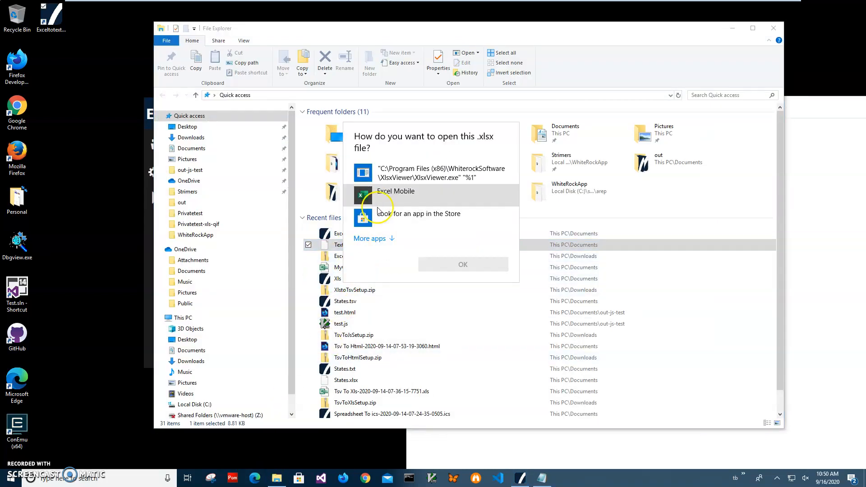
pyautogui.click(462, 264)
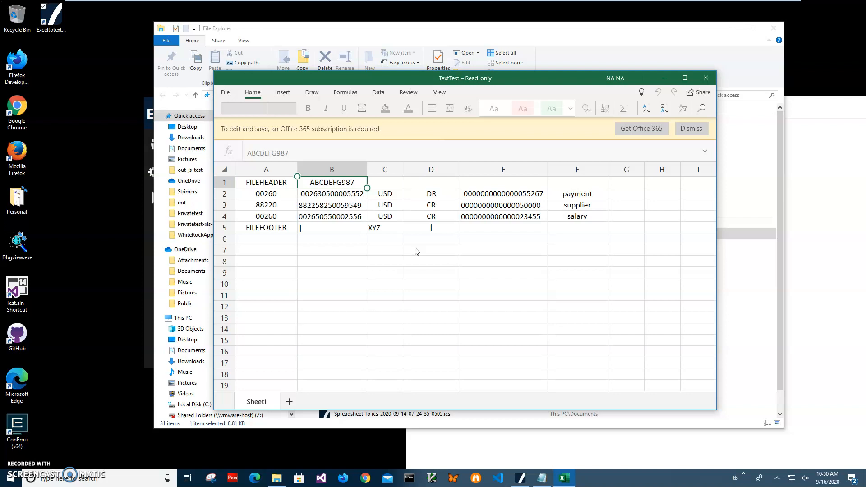
# - Compare Notepad lines with the cells, highlighting the account number, FILEFOOTER, then all text
pyautogui.click(332, 216)
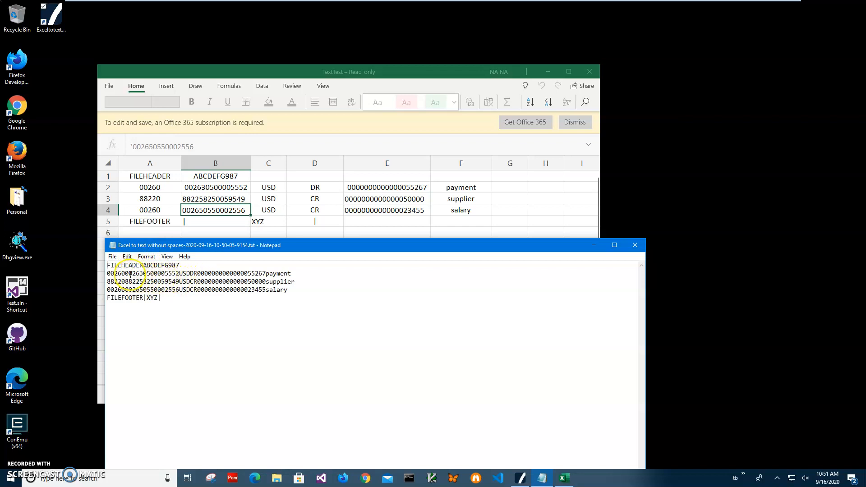
pyautogui.doubleClick(133, 274)
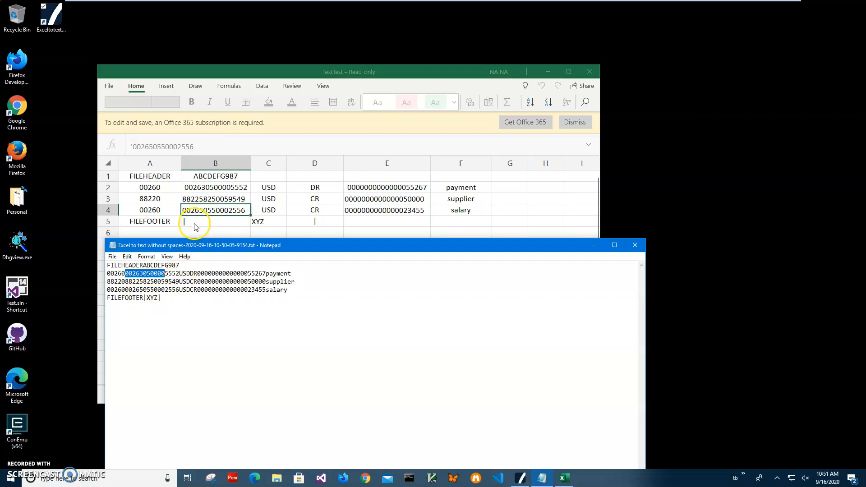
pyautogui.doubleClick(126, 298)
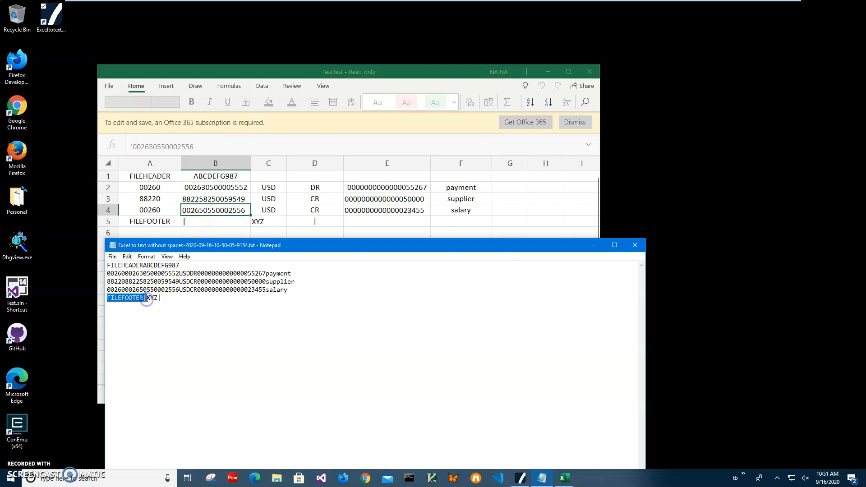
pyautogui.press('ctrl+a')
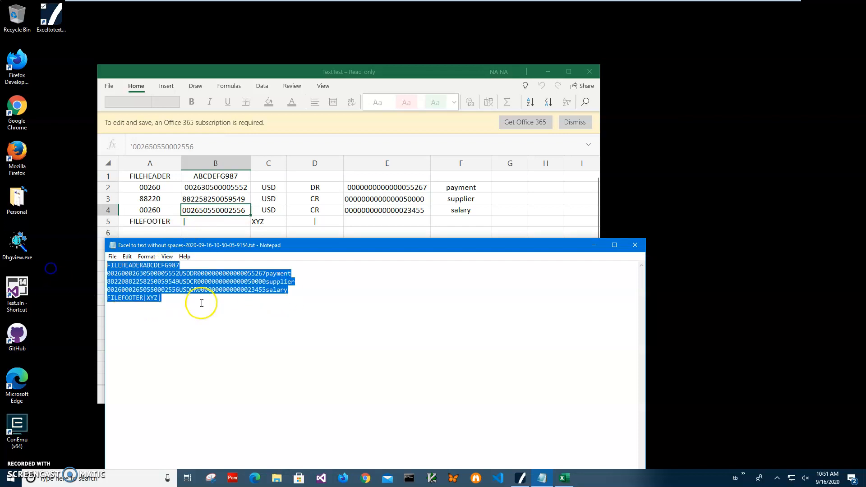
pyautogui.moveTo(634, 245)
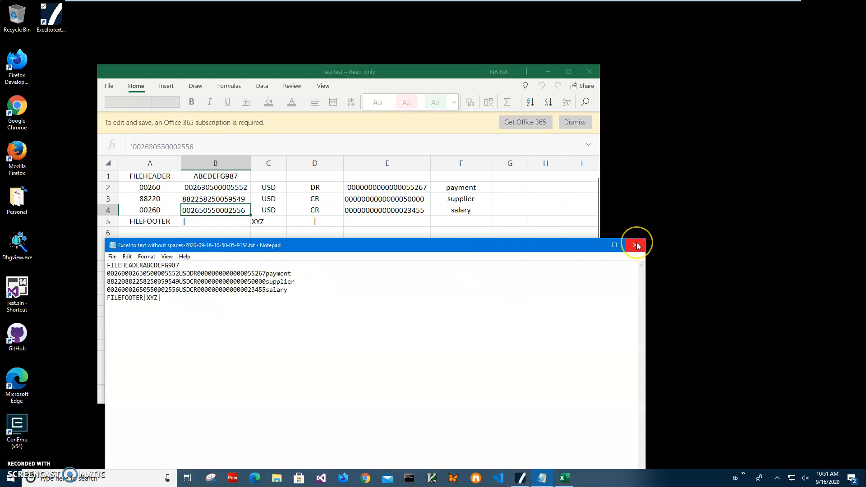
pyautogui.moveTo(636, 246)
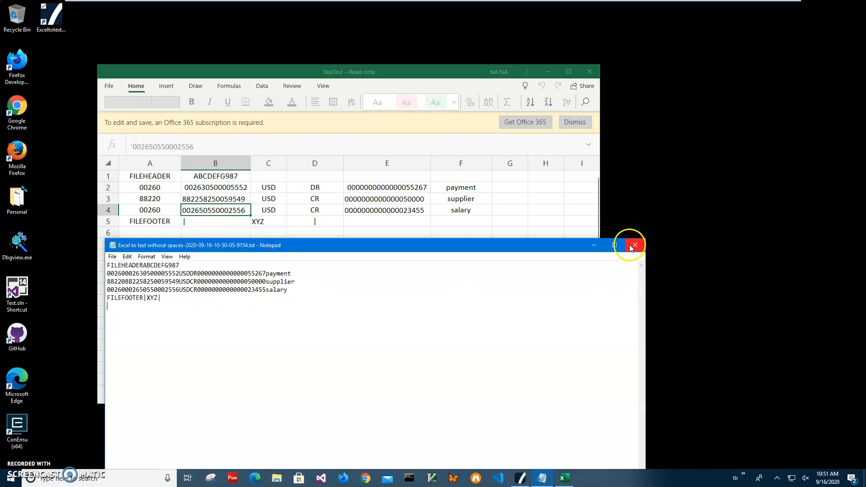
pyautogui.moveTo(642, 248)
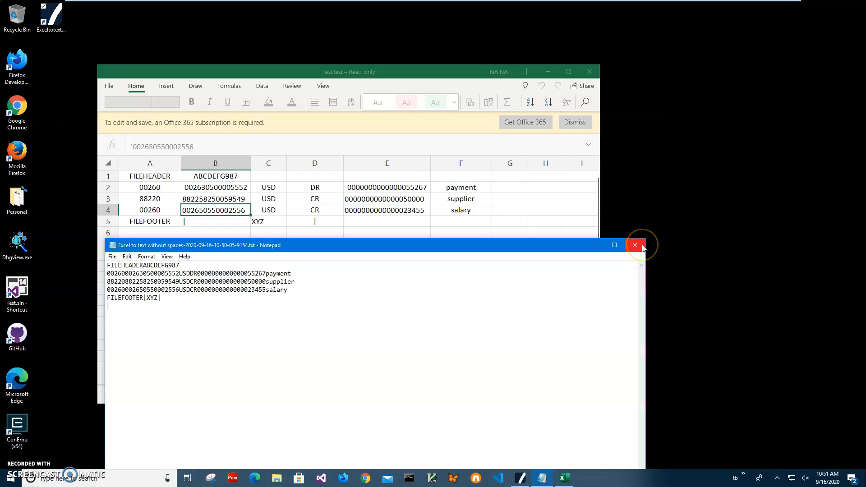
pyautogui.moveTo(634, 251)
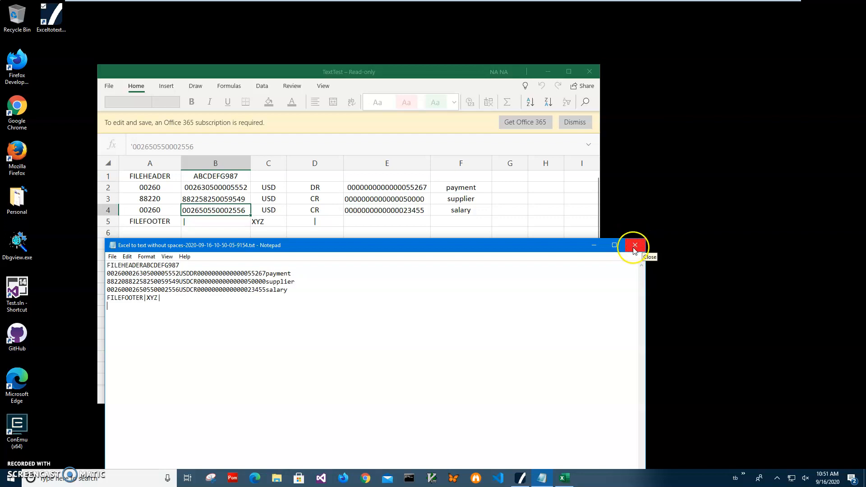
pyautogui.moveTo(634, 238)
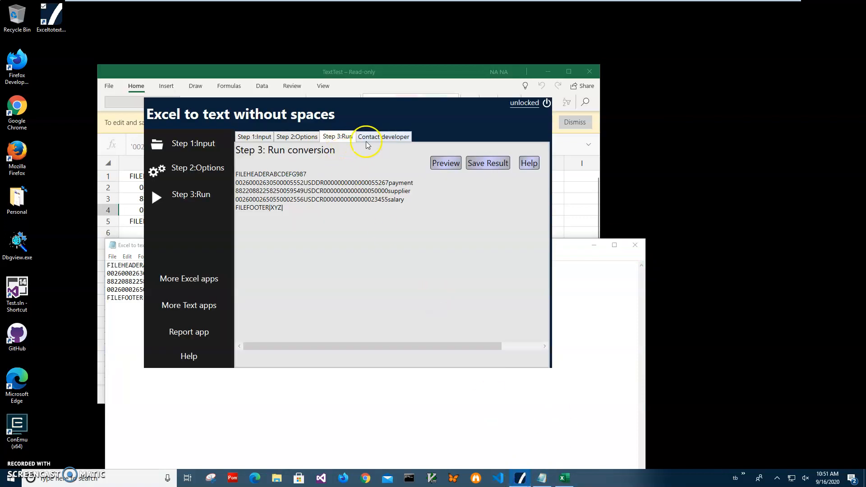
# - Switch the converter to its Contact developer tab
pyautogui.click(383, 136)
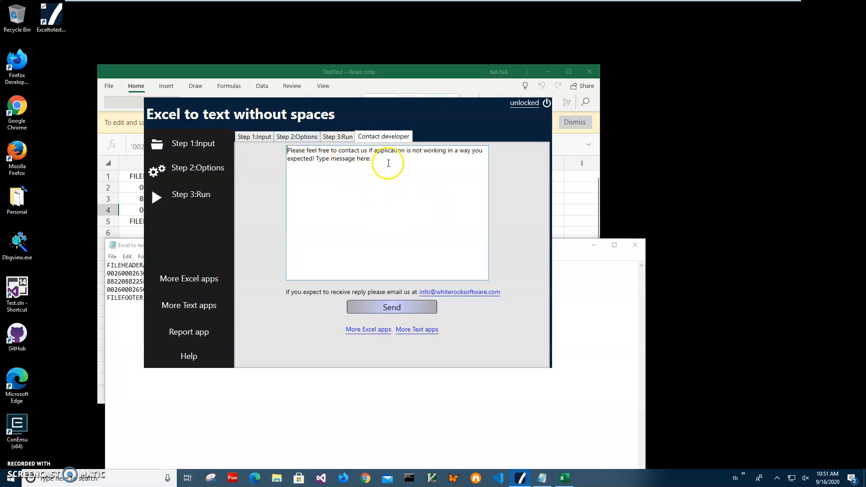